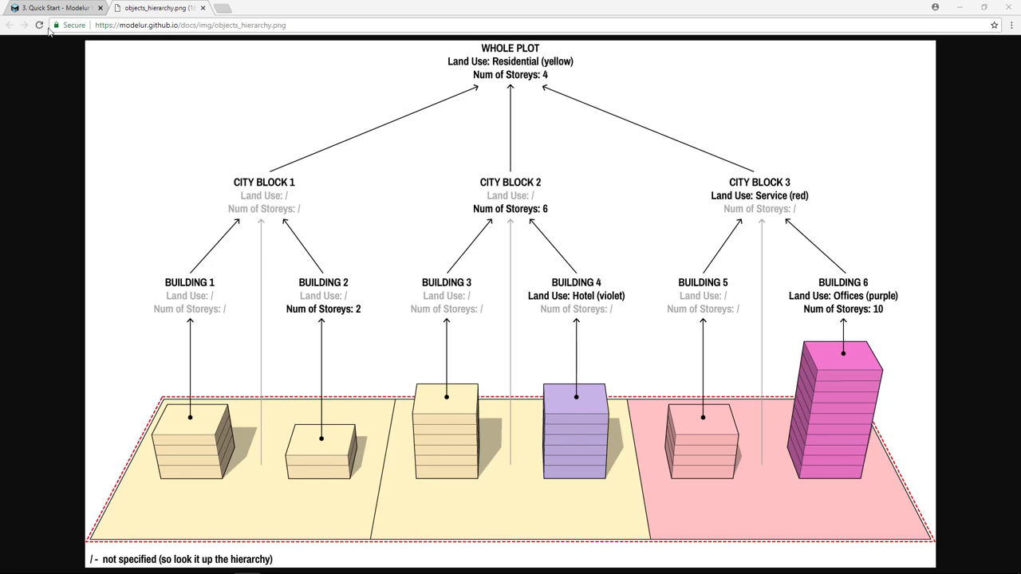
- Review the Modelur hierarchy diagram, then show the Whole Plot defaults and select the pink city block
left_click(52, 6)
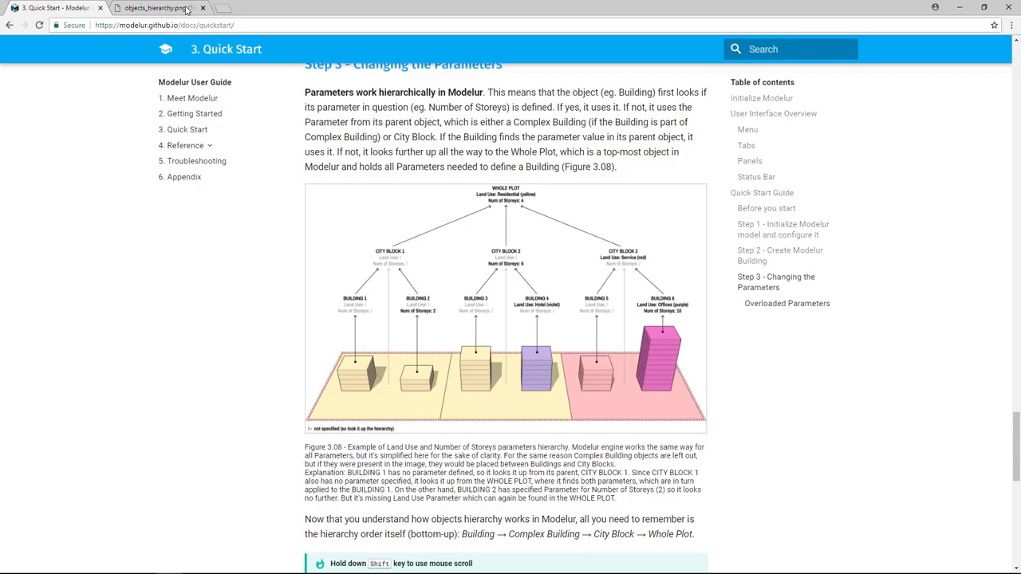
left_click(160, 6)
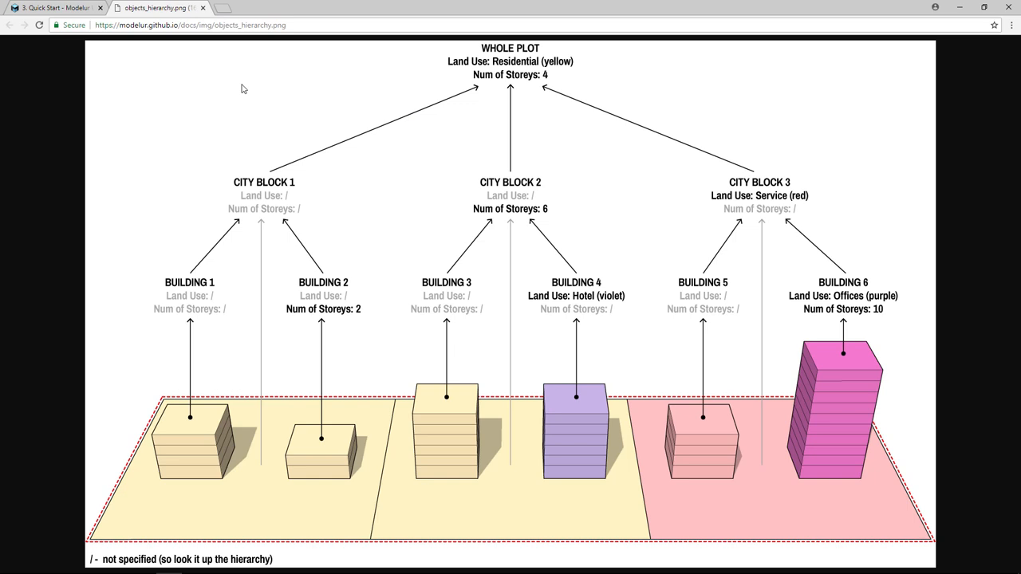
mouse_move(439, 72)
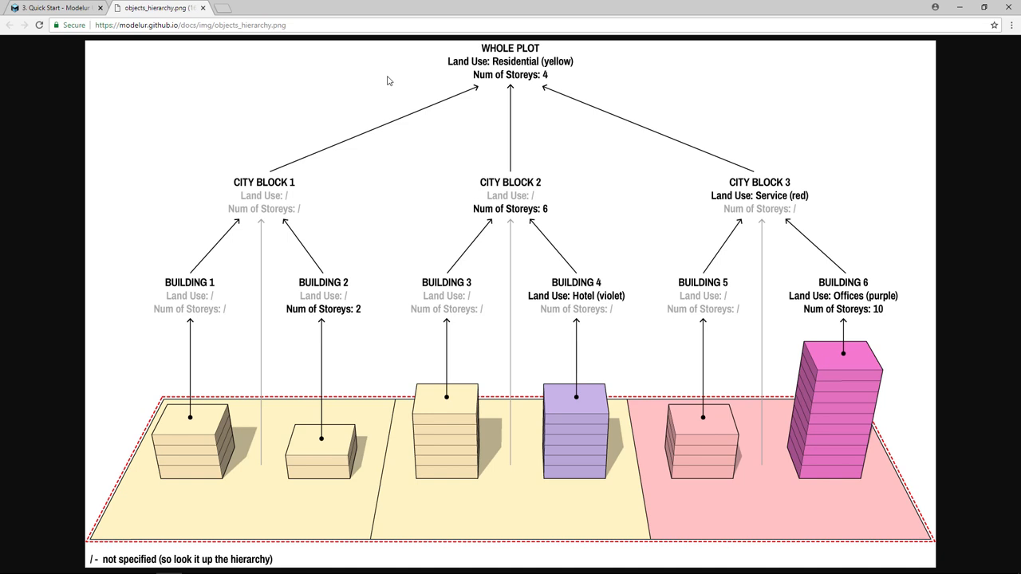
mouse_move(323, 310)
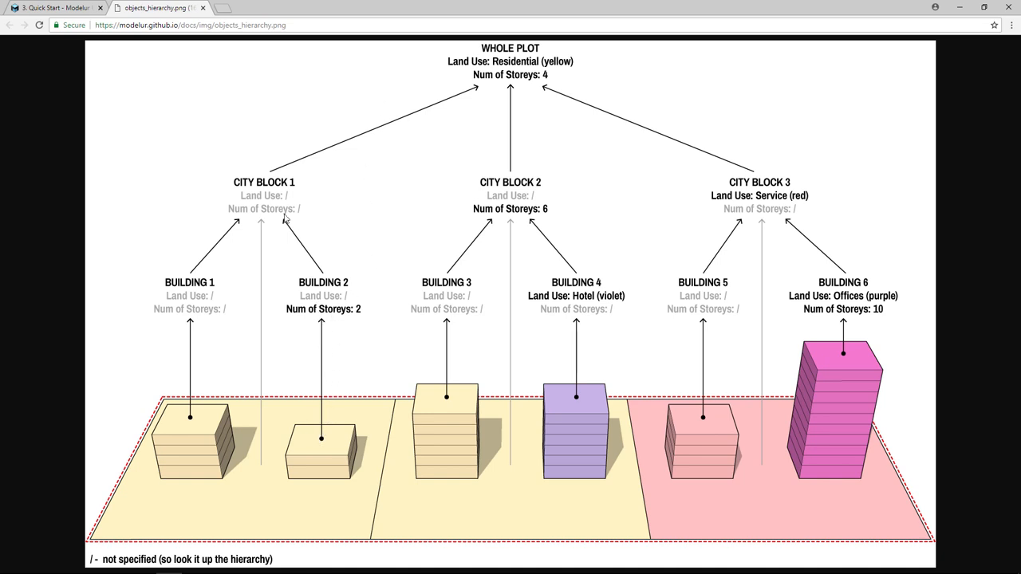
mouse_move(539, 79)
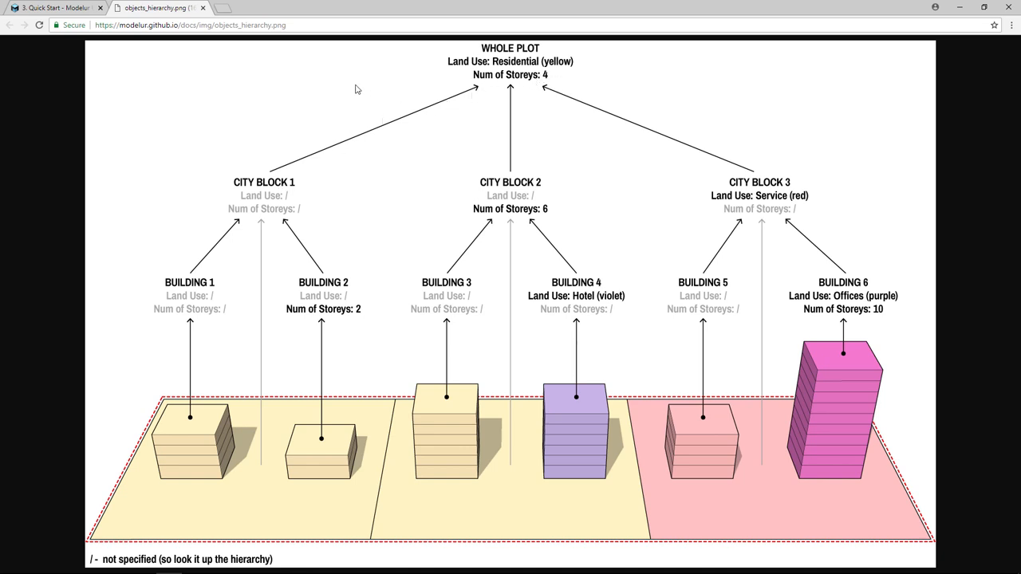
mouse_move(391, 81)
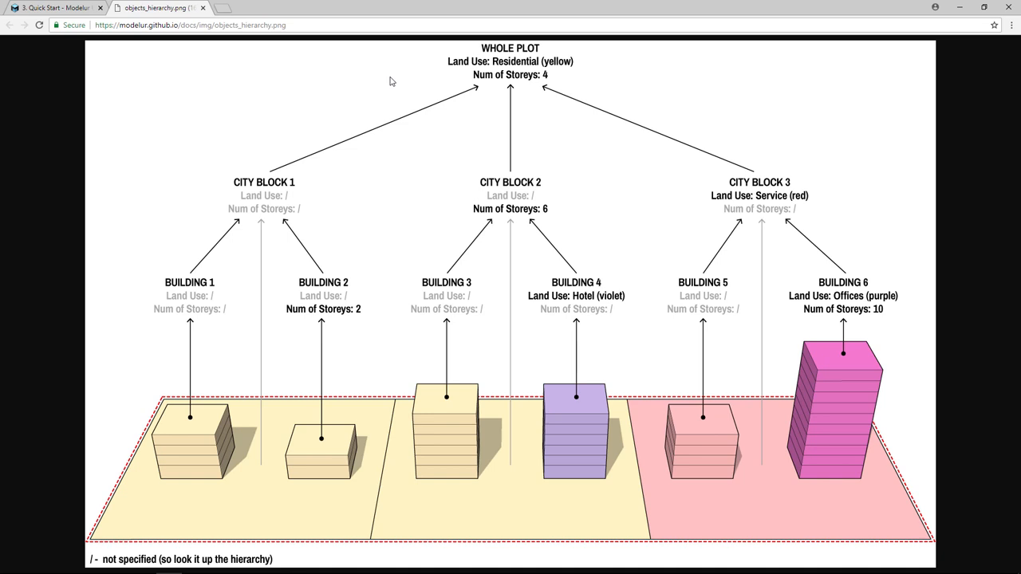
mouse_move(306, 195)
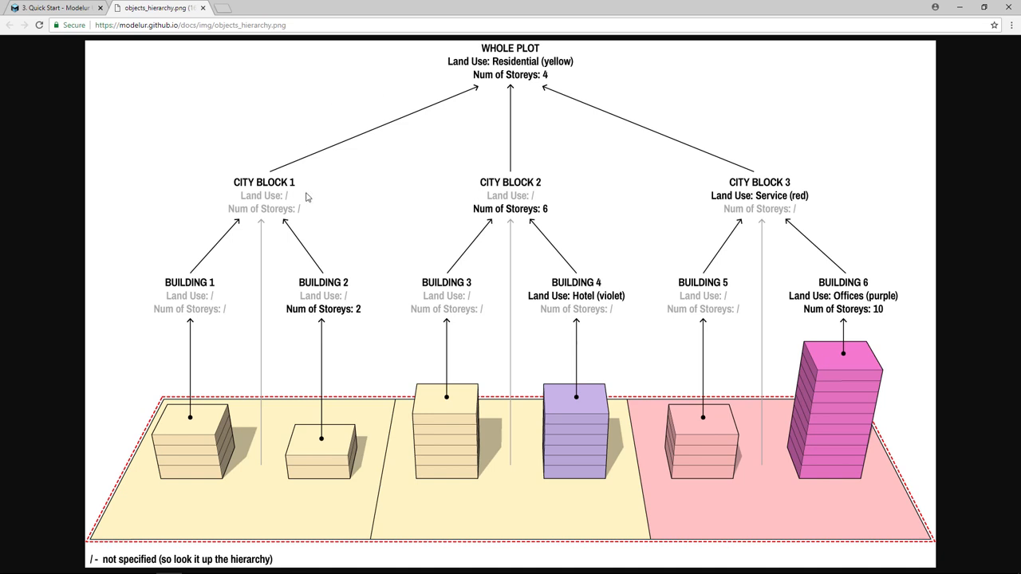
mouse_move(271, 159)
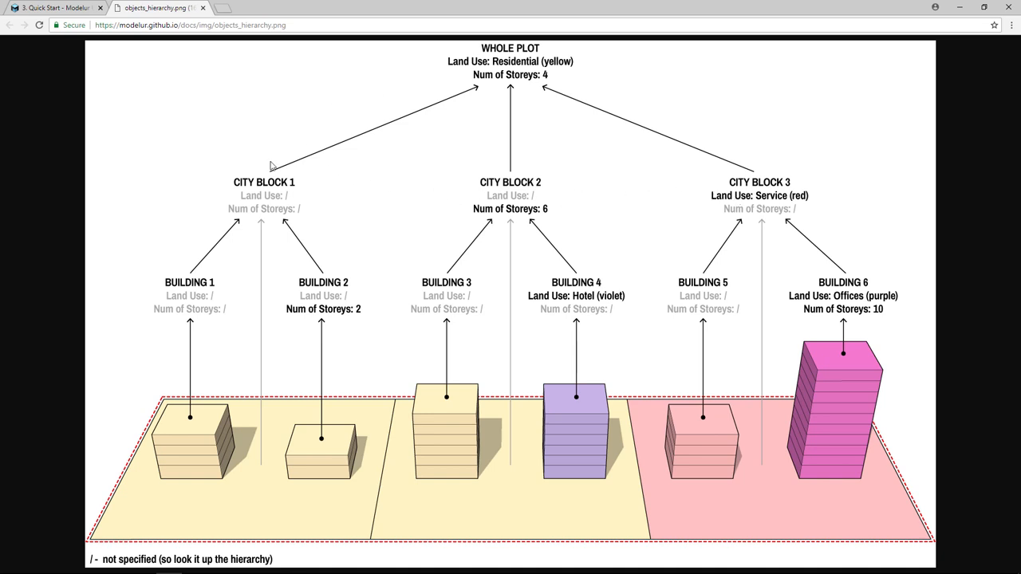
mouse_move(173, 195)
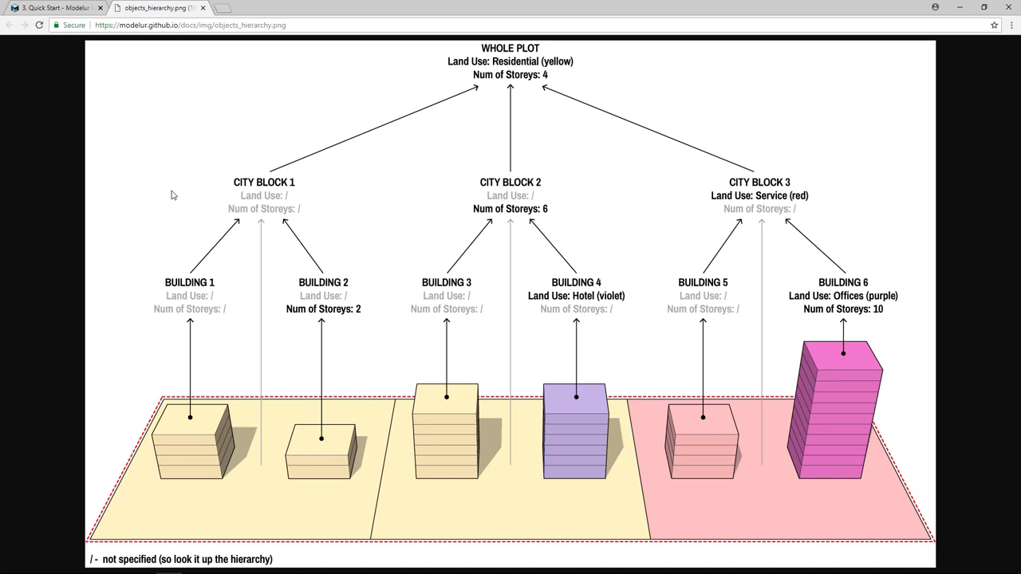
mouse_move(804, 303)
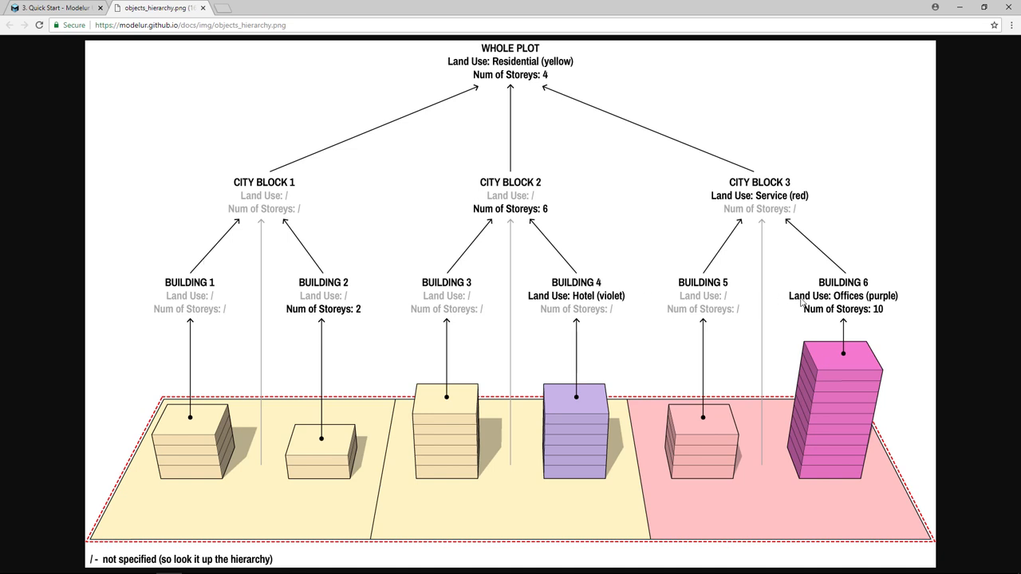
mouse_move(871, 319)
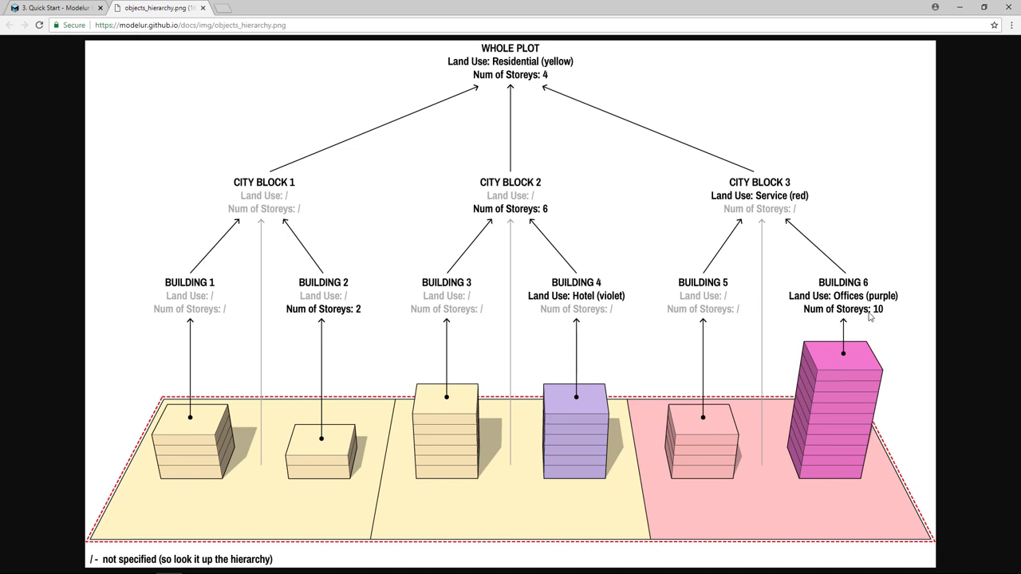
mouse_move(332, 423)
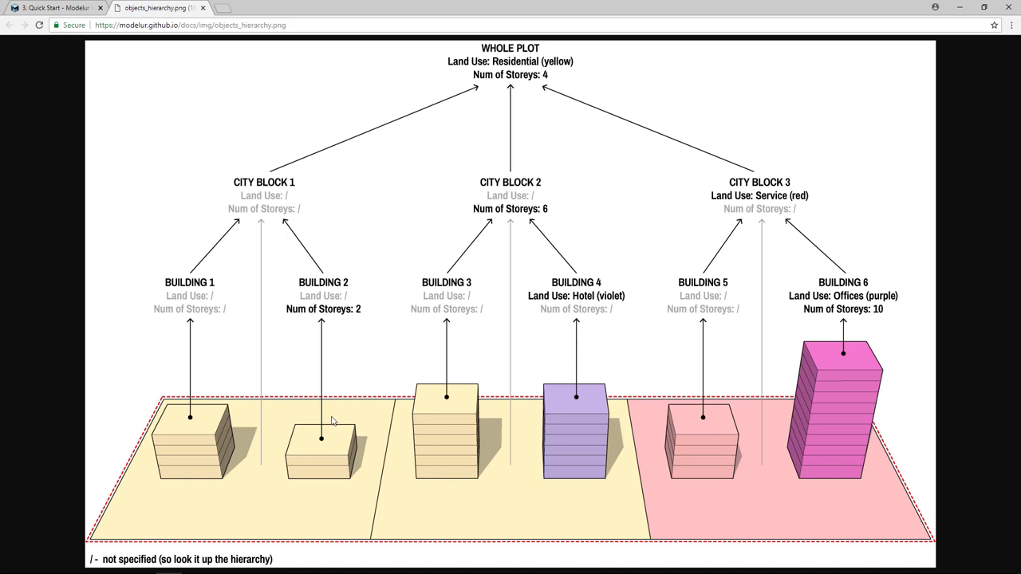
mouse_move(378, 300)
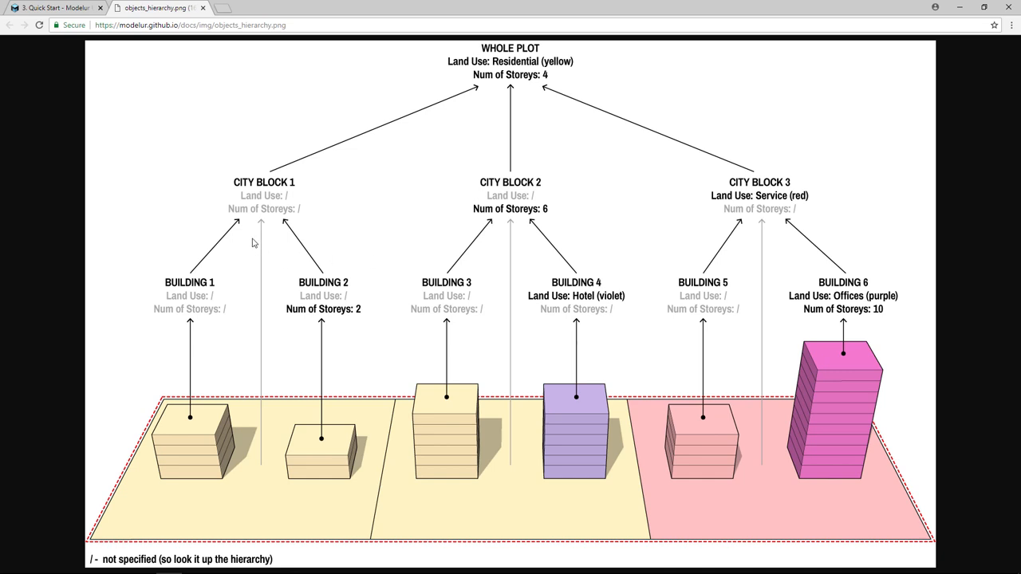
mouse_move(404, 249)
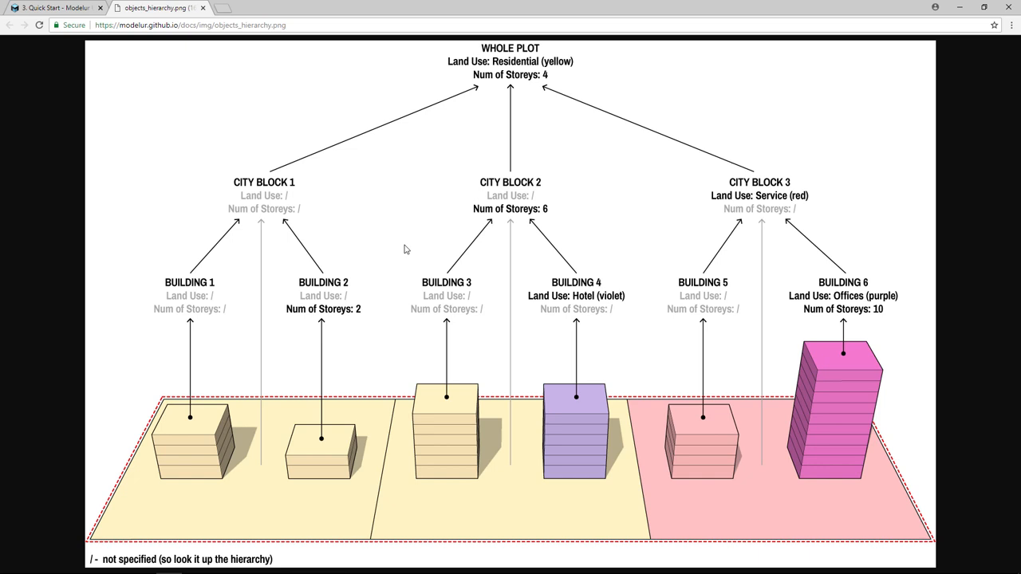
mouse_move(395, 443)
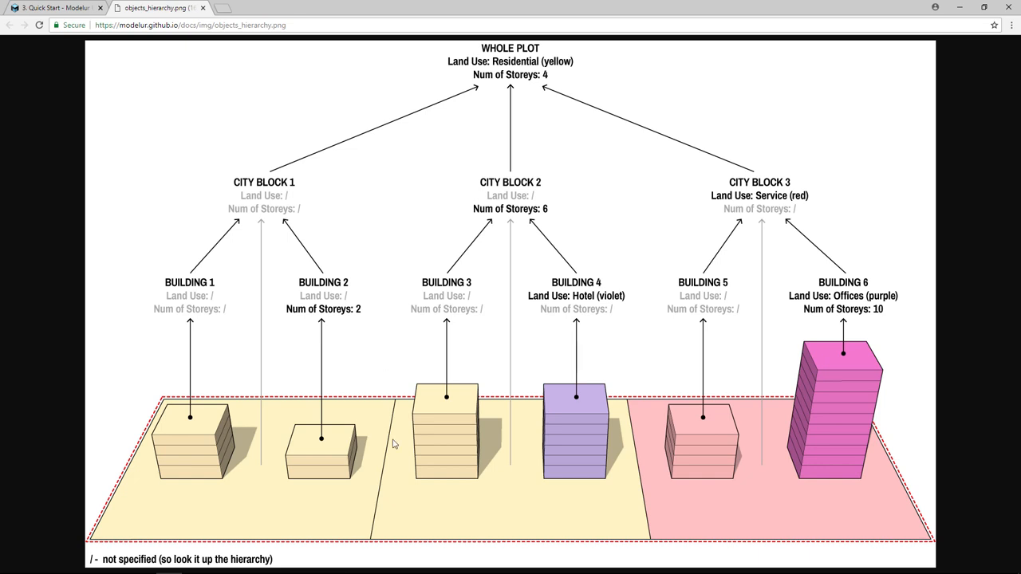
left_click(201, 562)
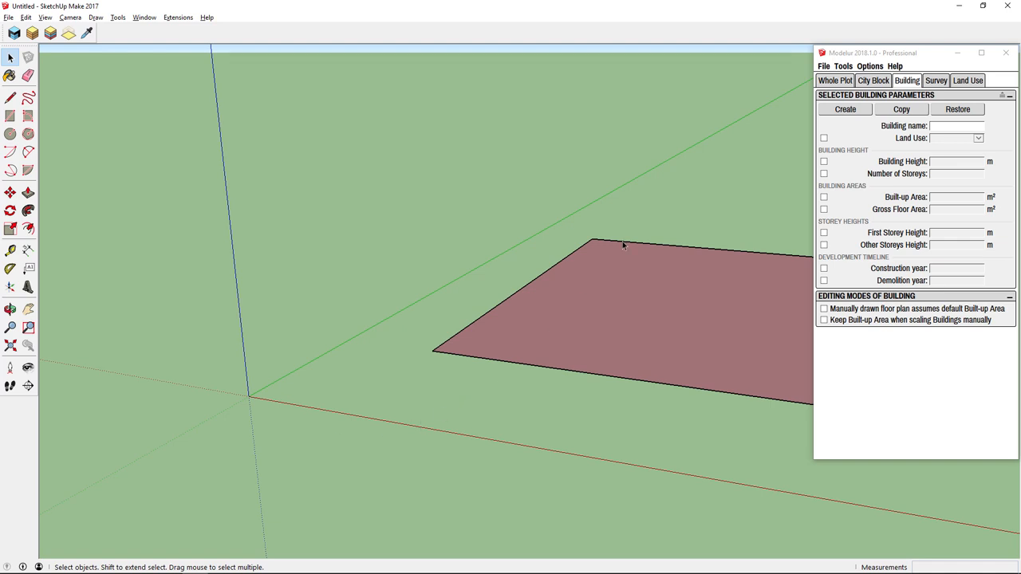
left_click(836, 80)
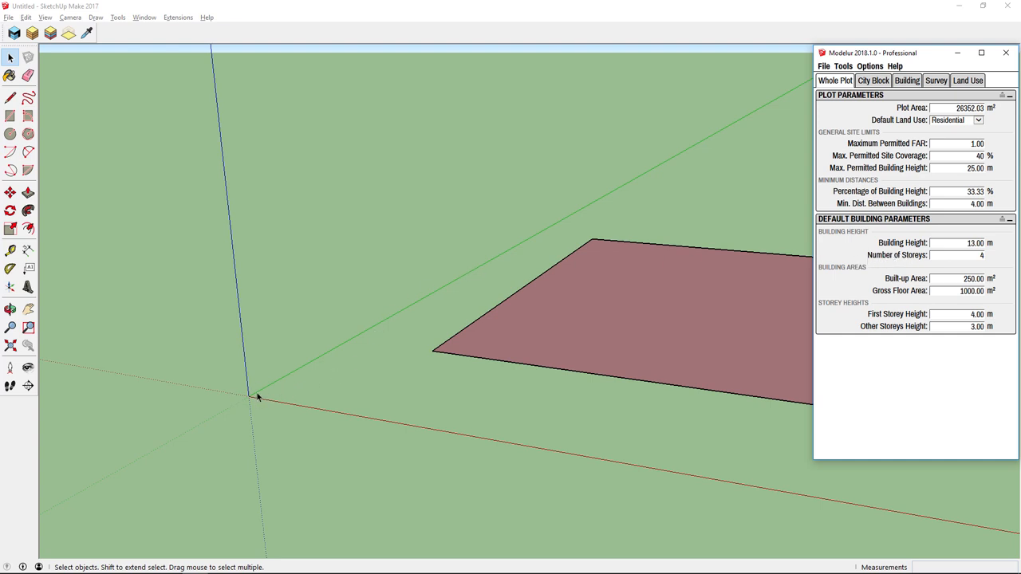
mouse_move(250, 402)
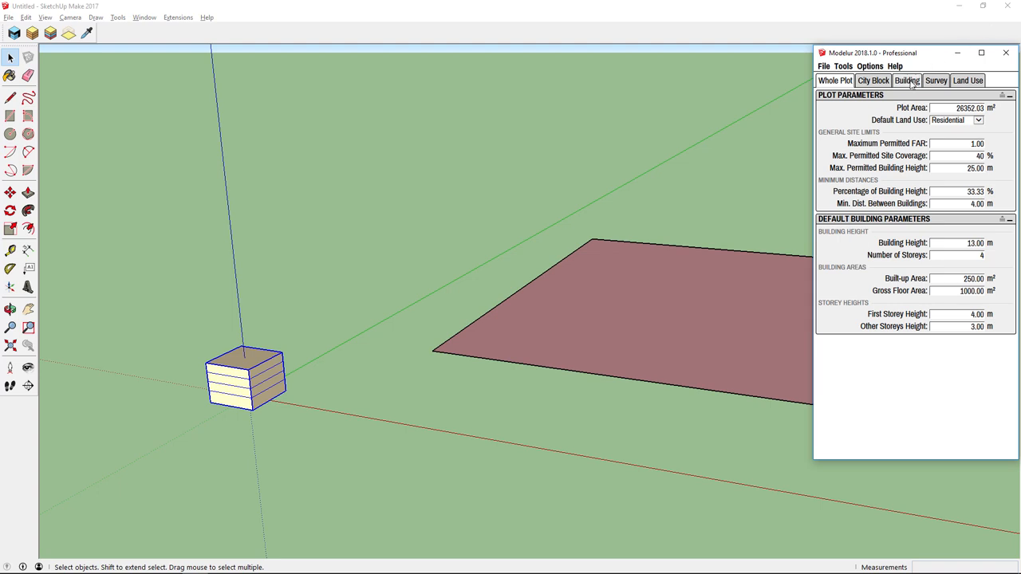
left_click(906, 80)
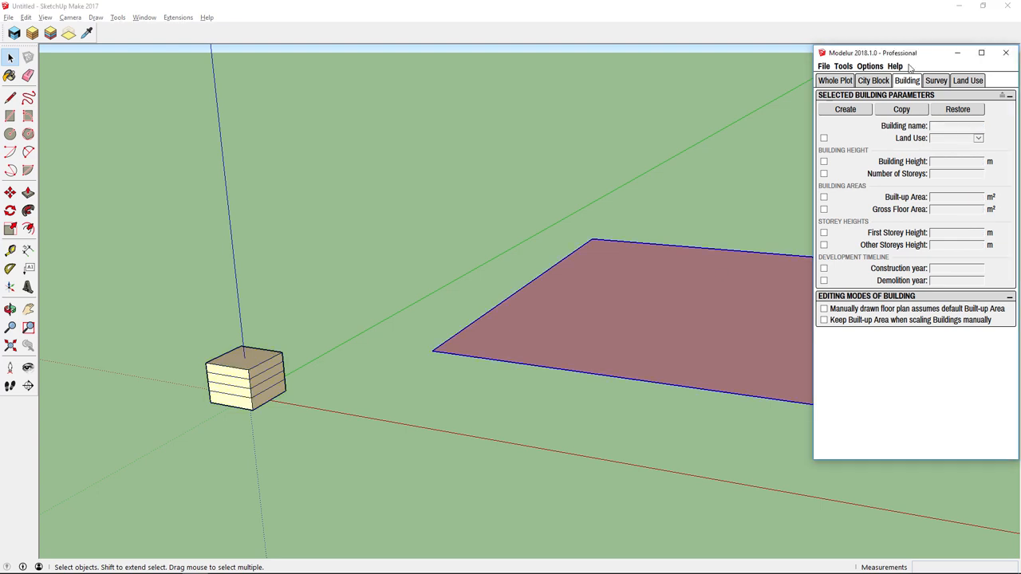
- Show the City Block parameters to set Service land use with six storeys
left_click(874, 79)
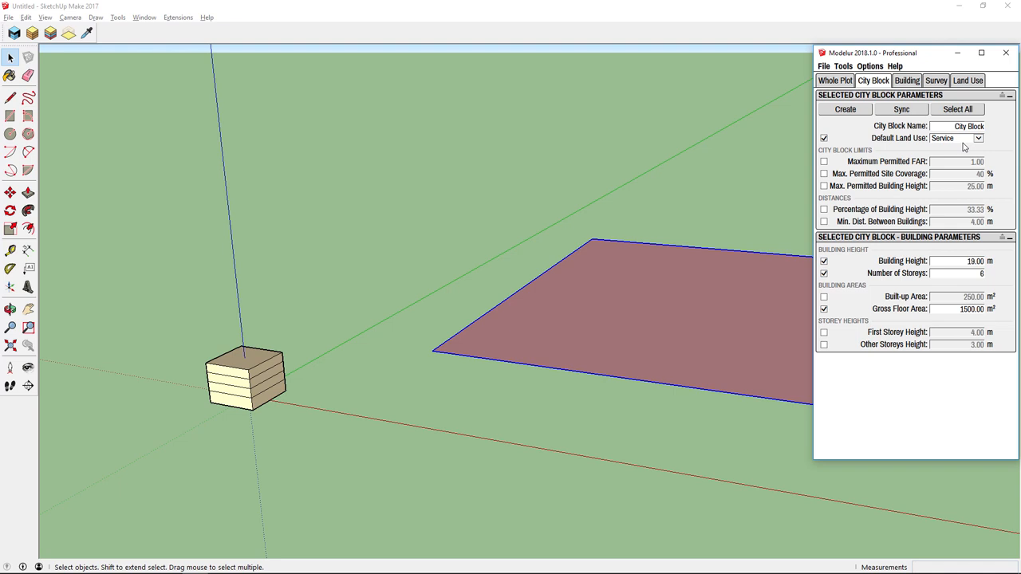
mouse_move(991, 280)
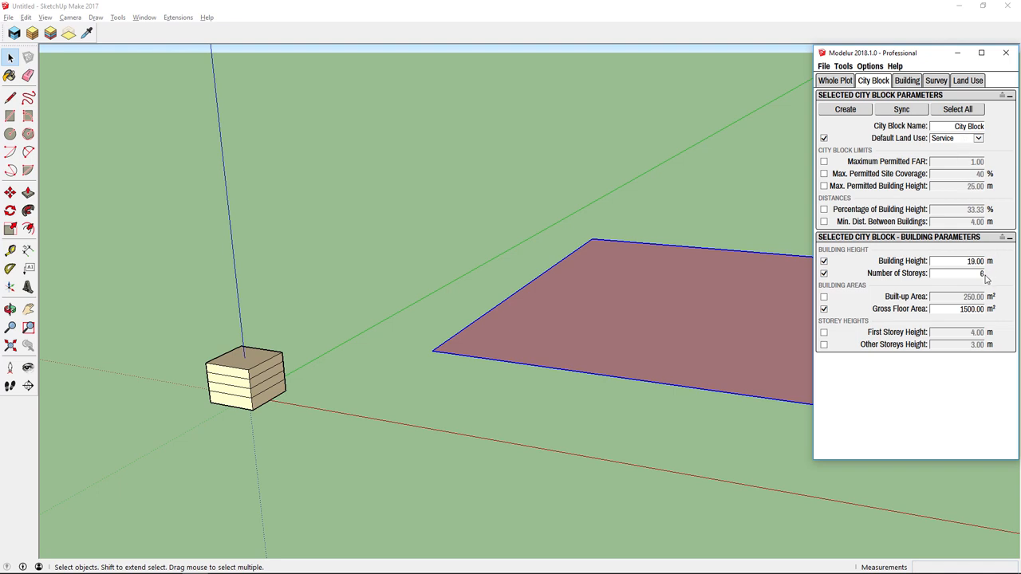
mouse_move(568, 287)
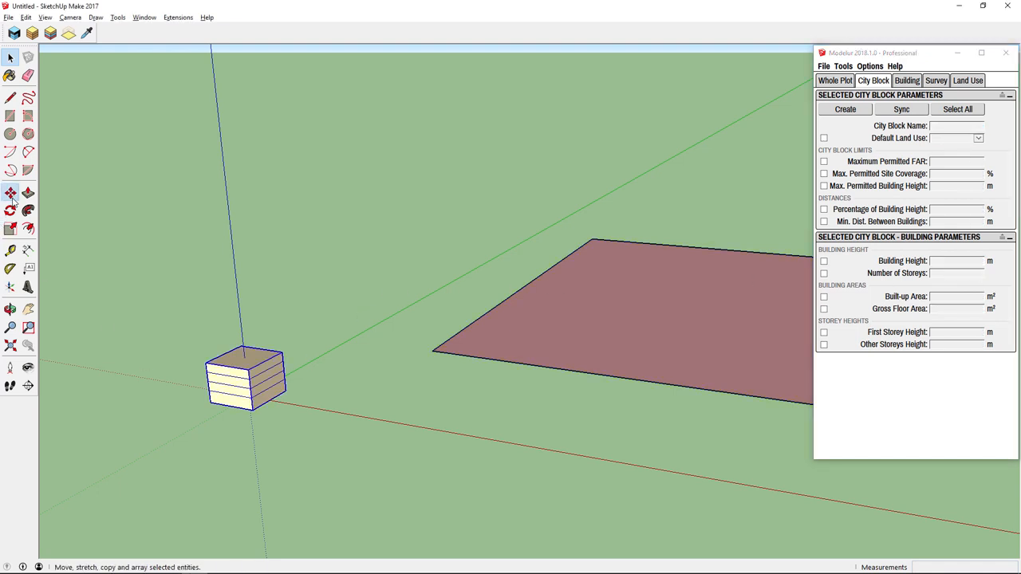
- Drag a copy of the building onto the city block so it takes its six-storey Service settings
left_click_drag(246, 380, 514, 315)
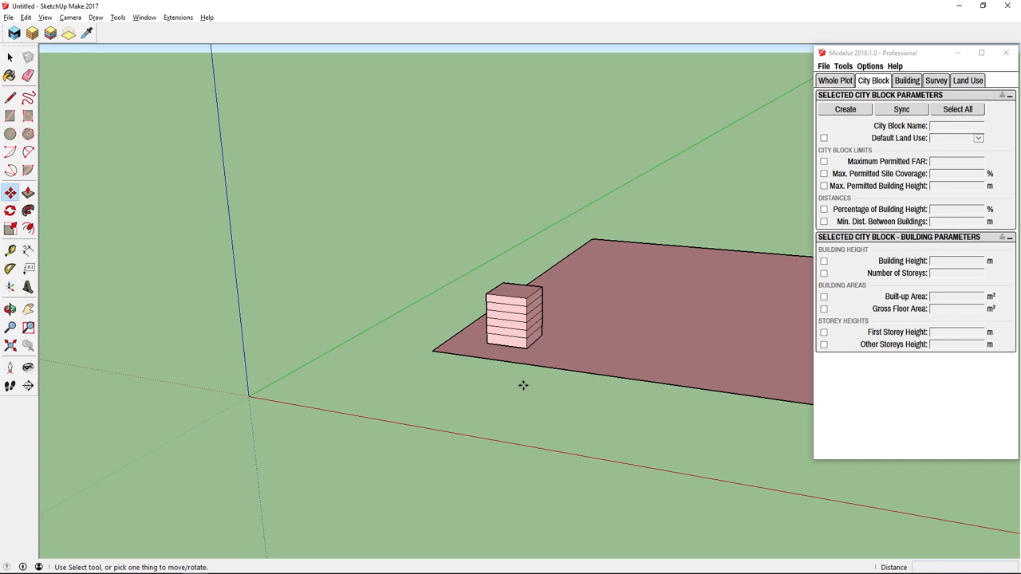
mouse_move(753, 134)
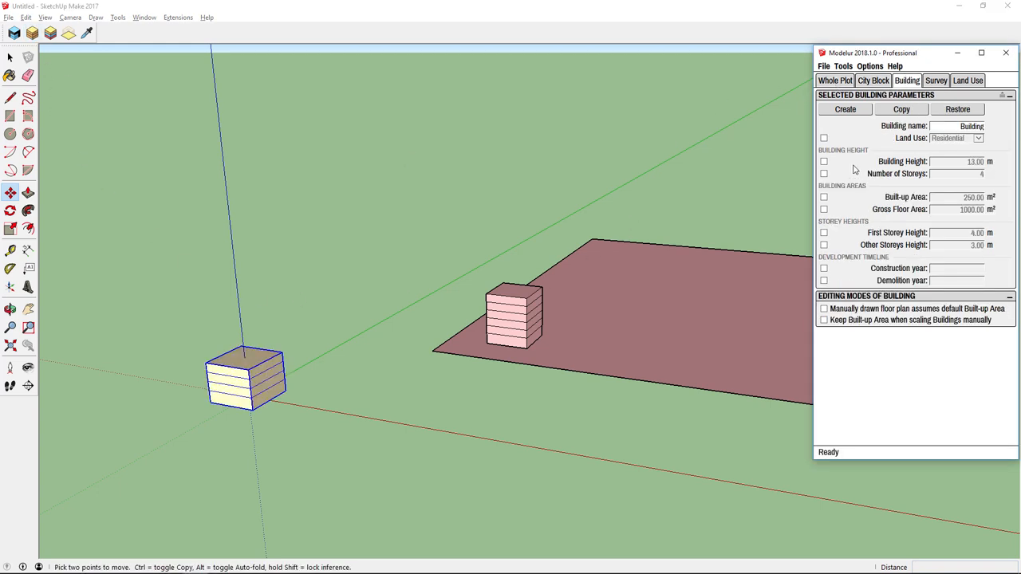
- Set the building's land use override to Industry
left_click(990, 137)
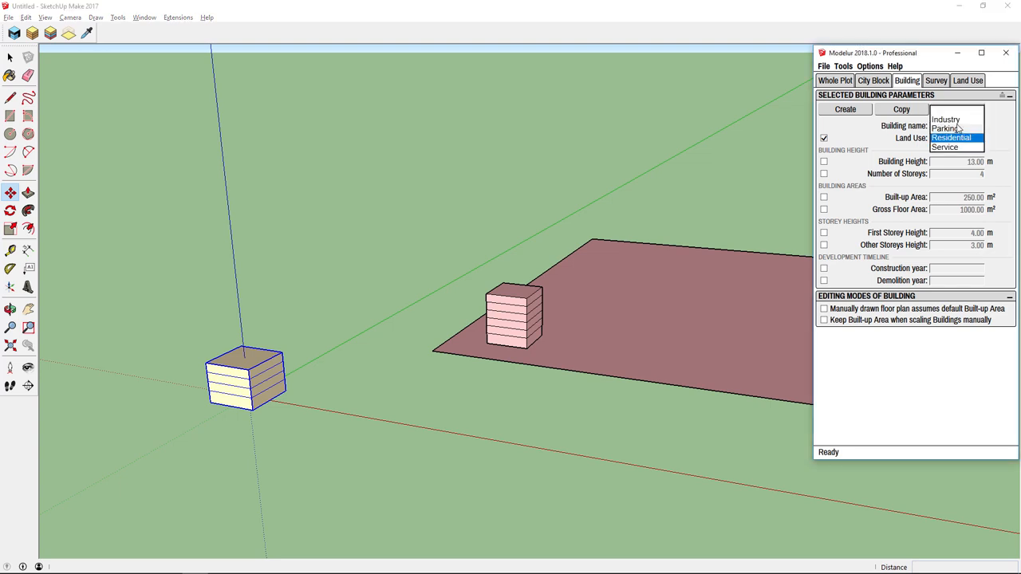
left_click(945, 115)
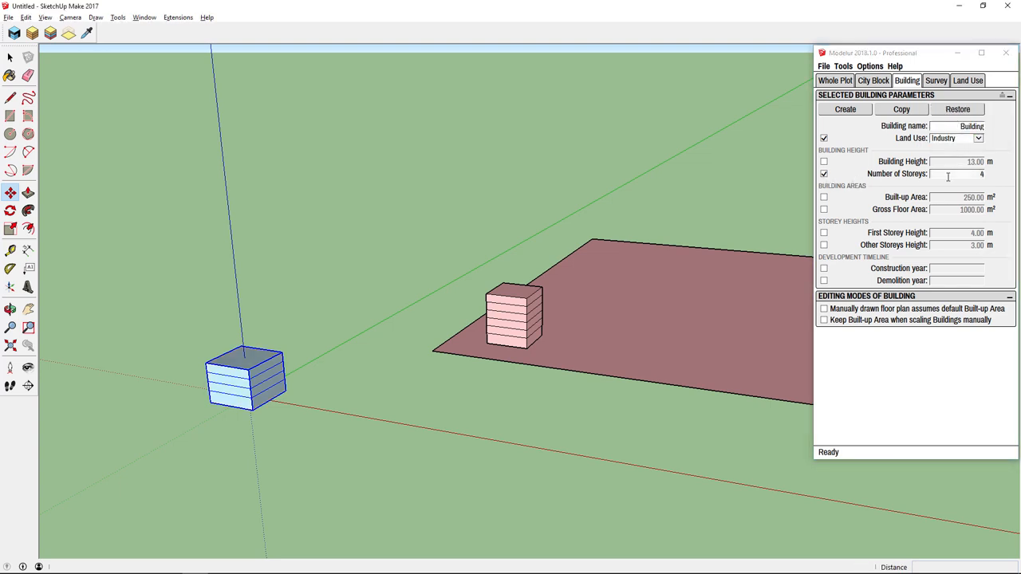